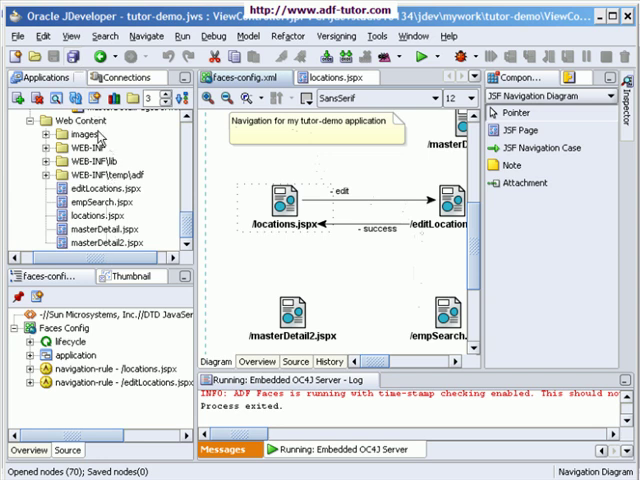
# - Create a blank JSP page named header.jsp under Web Content with the Web Tier JSP wizard
pyautogui.rightClick(75, 124)
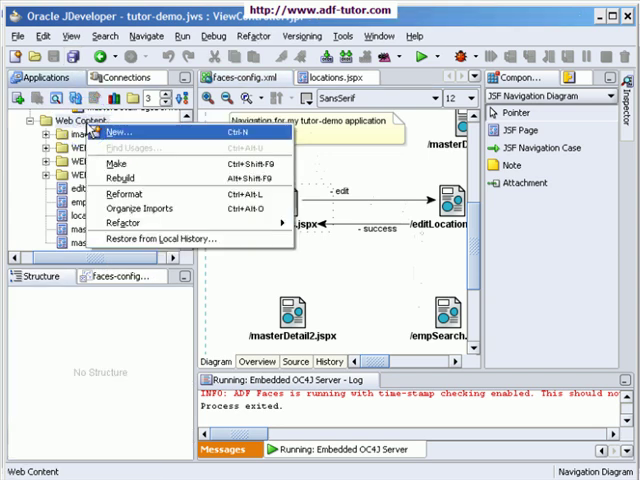
pyautogui.click(119, 131)
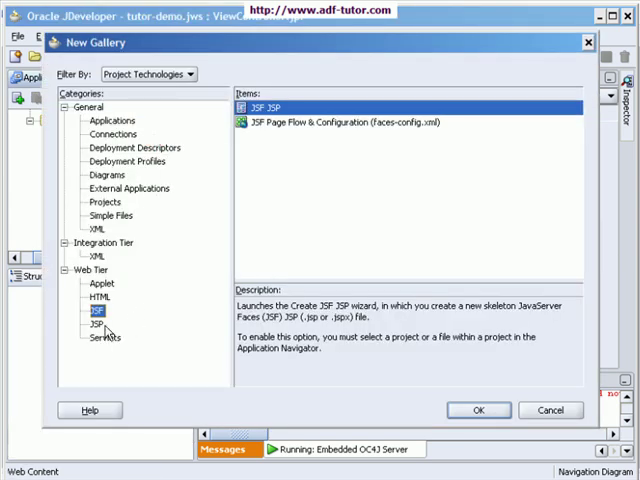
pyautogui.click(89, 323)
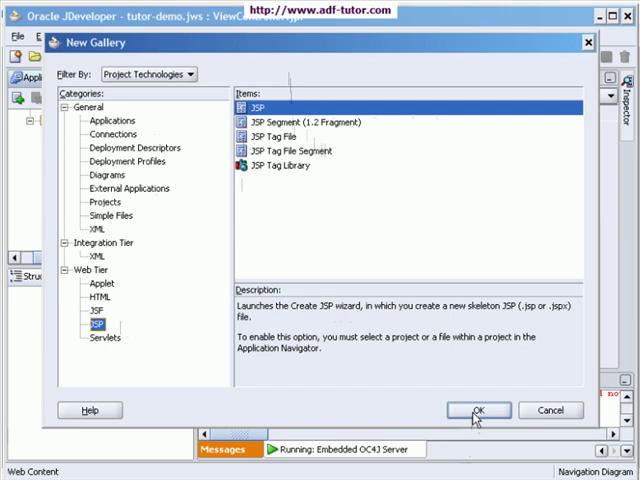
pyautogui.click(477, 410)
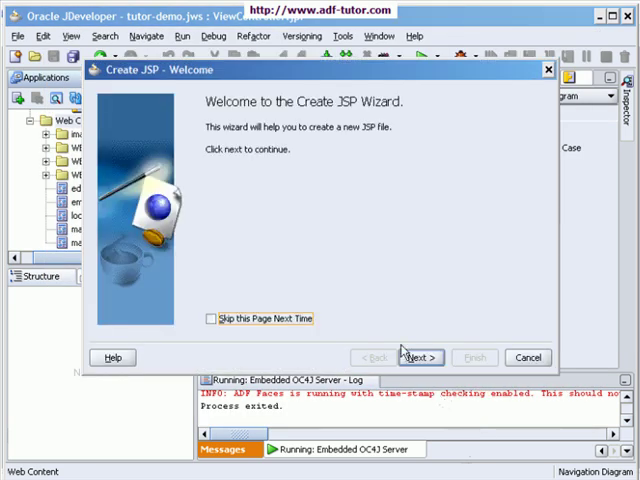
pyautogui.click(417, 357)
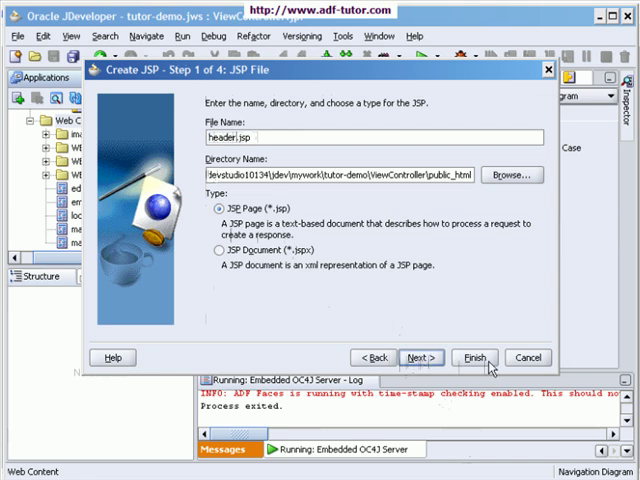
pyautogui.click(476, 357)
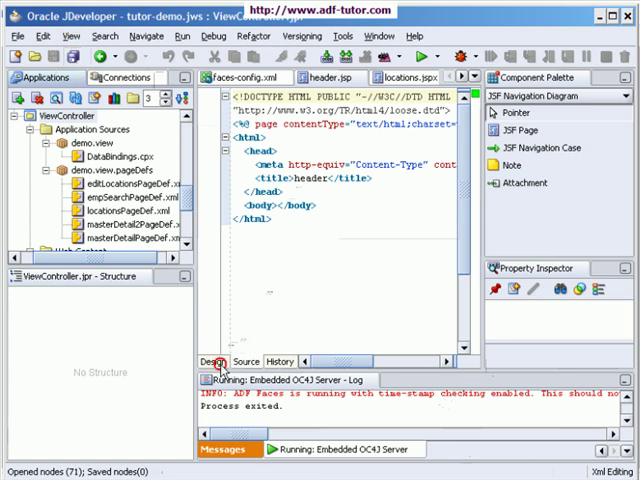
# - In Design view, add an ADF Faces menu bar and drag an ObjectImage above it
pyautogui.click(214, 361)
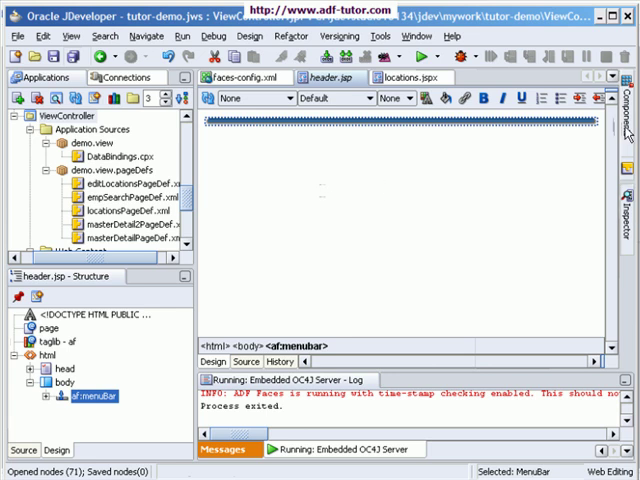
pyautogui.click(624, 100)
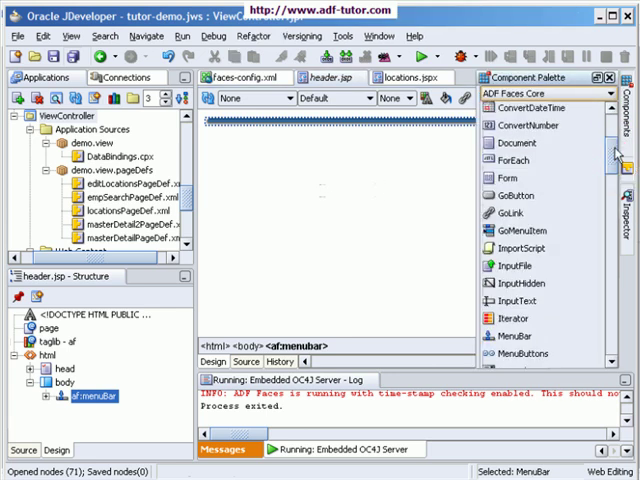
pyautogui.scroll(3)
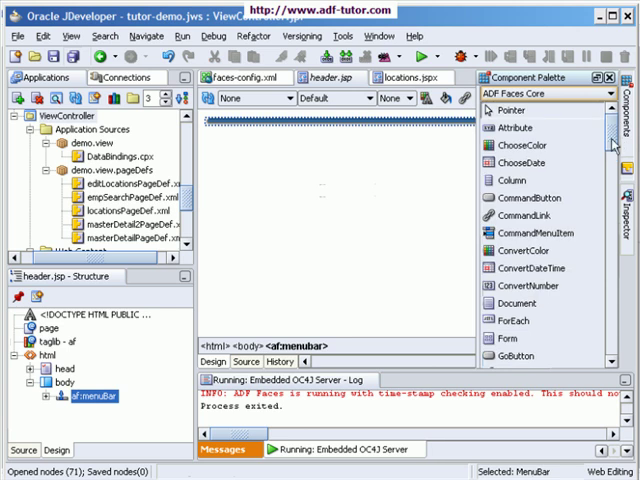
pyautogui.scroll(-3)
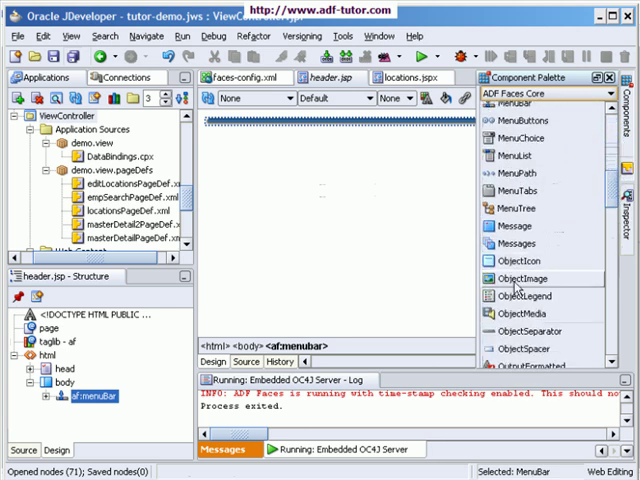
pyautogui.moveTo(520, 278); pyautogui.dragTo(375, 207)
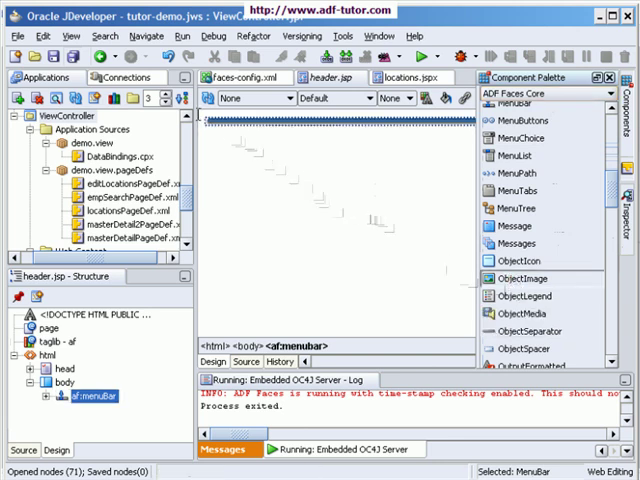
pyautogui.moveTo(510, 278); pyautogui.dragTo(205, 125)
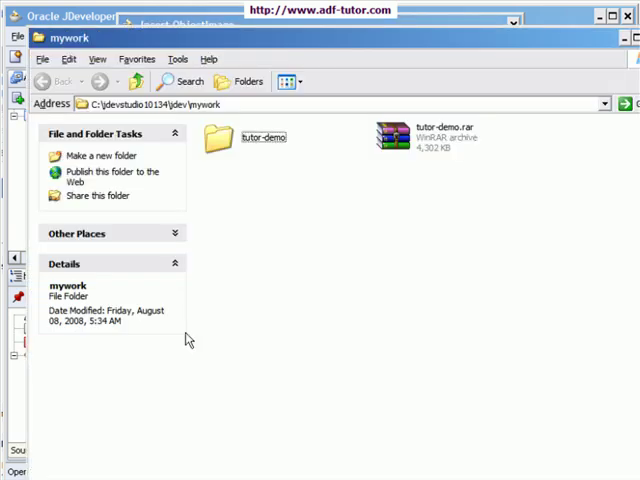
# - Open the tutor-demo folder inside C:\jdevstudio10134\jdev\mywork
pyautogui.doubleClick(262, 137)
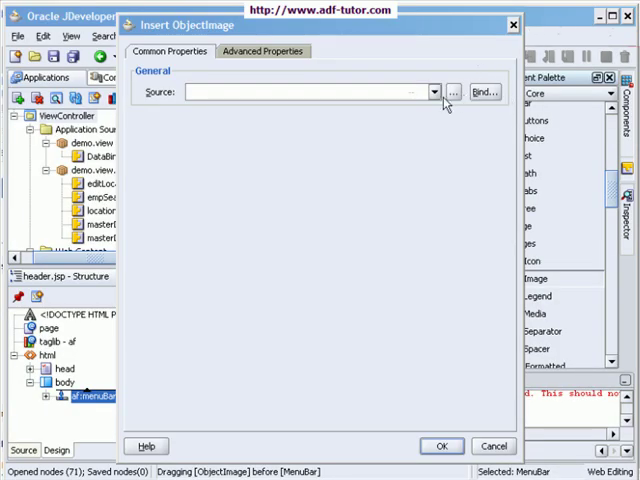
# - Set the ObjectImage source to brand.png and insert it above the menu bar
pyautogui.click(454, 92)
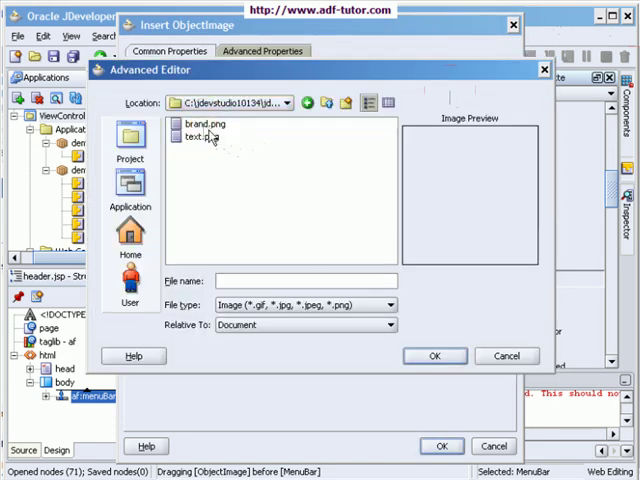
pyautogui.click(195, 125)
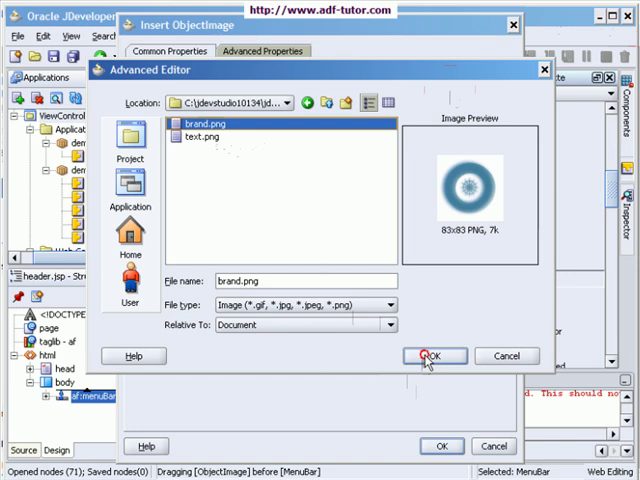
pyautogui.click(435, 356)
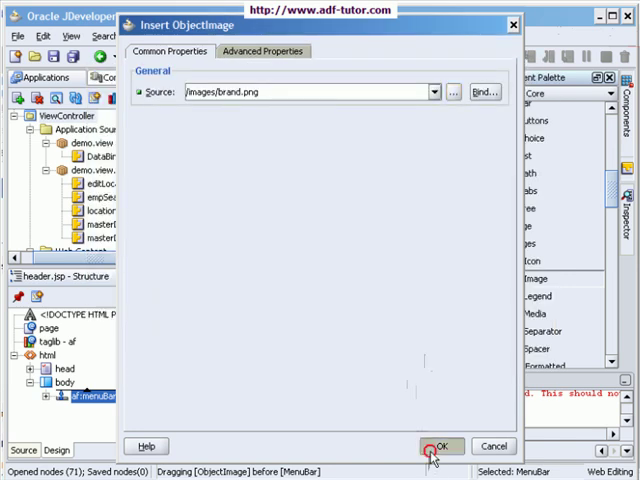
pyautogui.click(440, 445)
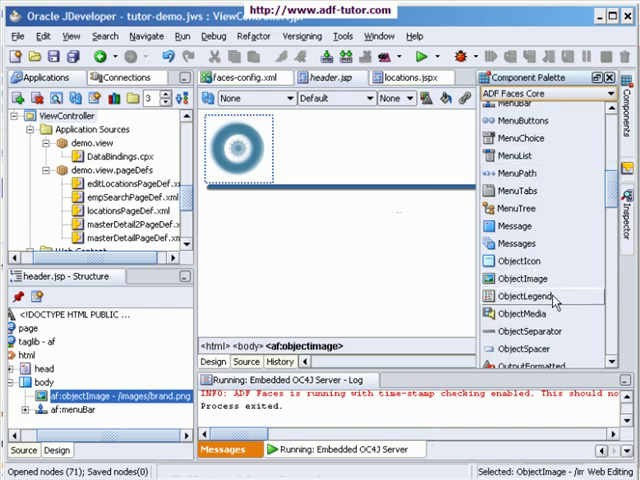
# - Insert a second ObjectImage with source /images/text.png beside the brand logo
pyautogui.scroll(-3)
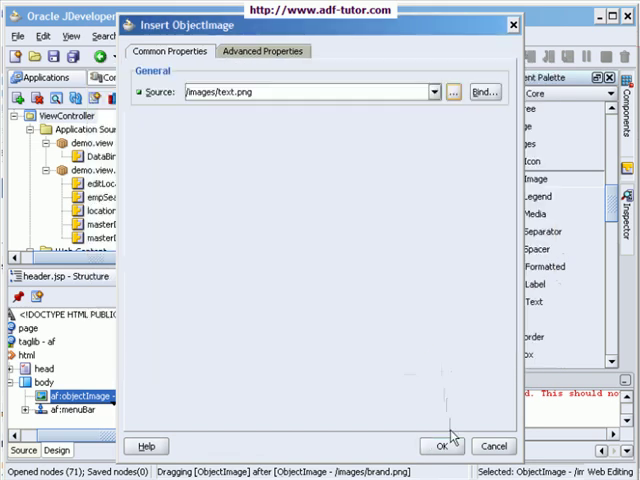
pyautogui.click(438, 446)
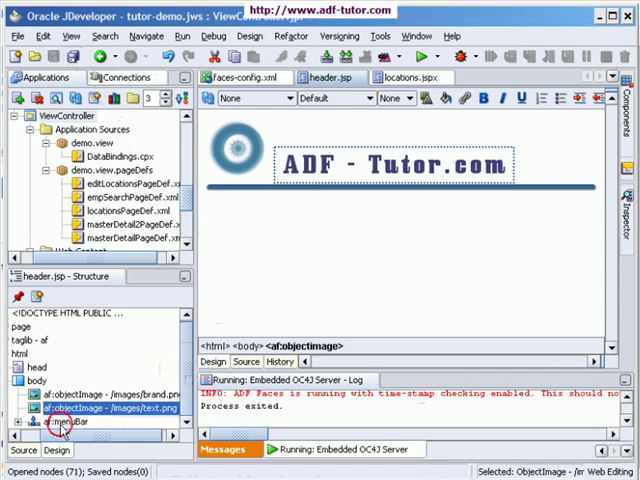
# - Add a go menu item labelled 'Loactions' with destination locations.jspx to the menu bar
pyautogui.click(57, 424)
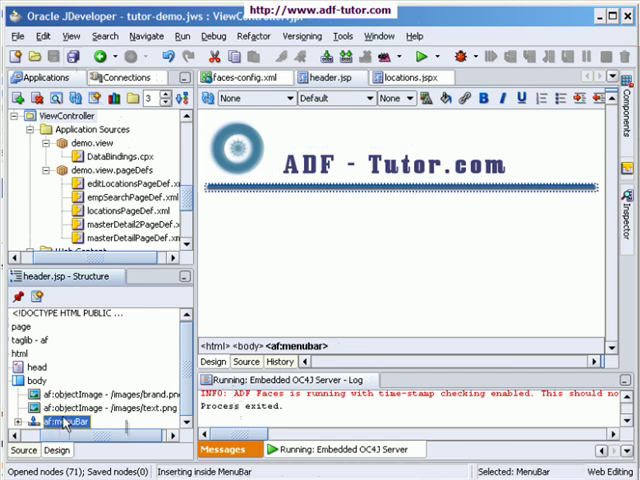
pyautogui.rightClick(60, 423)
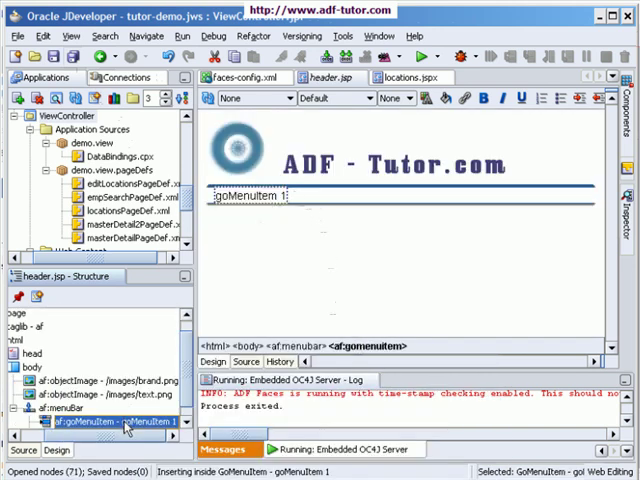
pyautogui.doubleClick(95, 421)
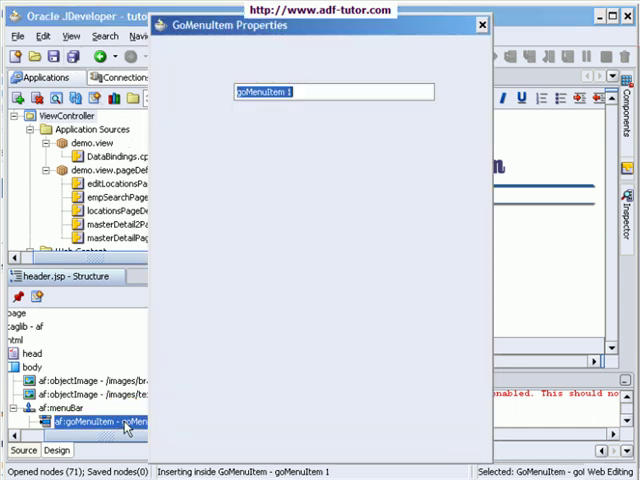
pyautogui.write('Loactions')
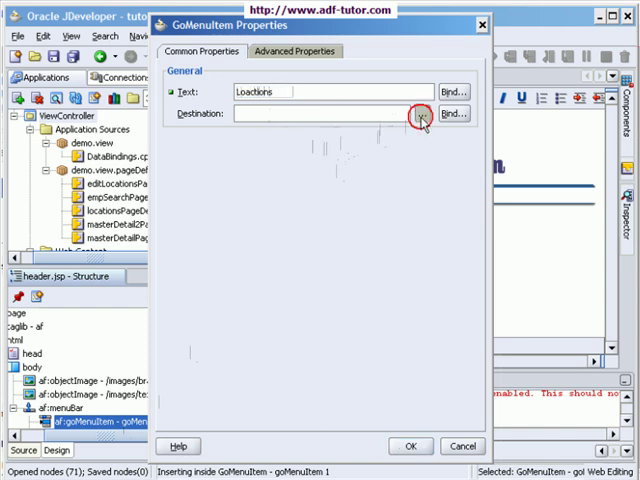
pyautogui.click(422, 114)
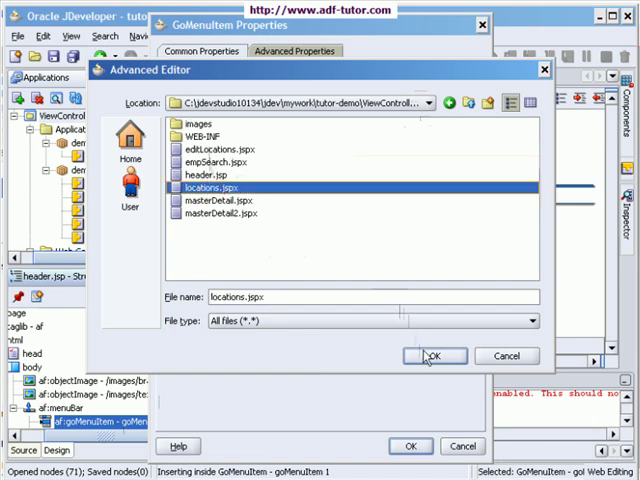
pyautogui.click(435, 356)
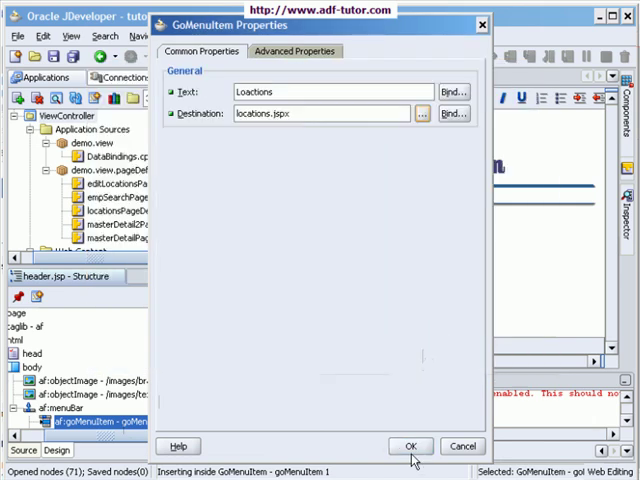
pyautogui.click(410, 446)
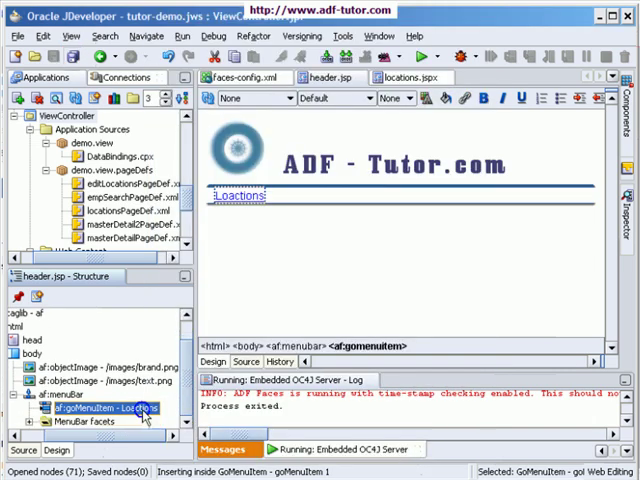
# - Insert a 'Master Detail' go menu item after Loactions, targeting masterDetail.jspx
pyautogui.rightClick(105, 409)
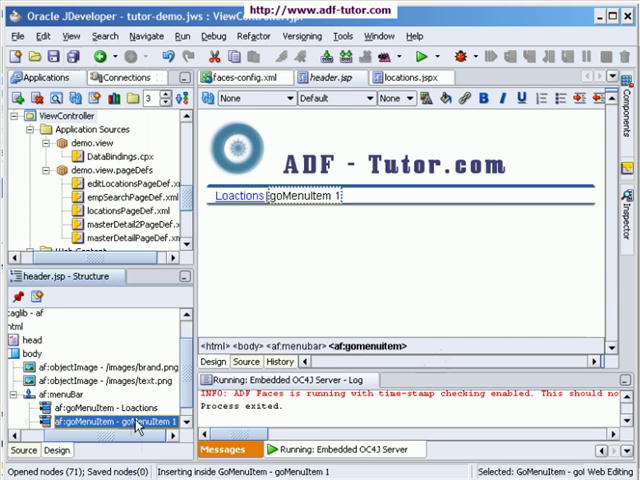
pyautogui.doubleClick(90, 421)
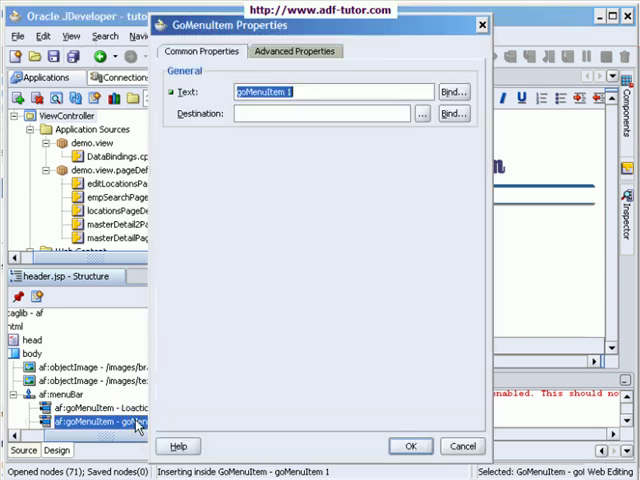
pyautogui.write('Master Detail')
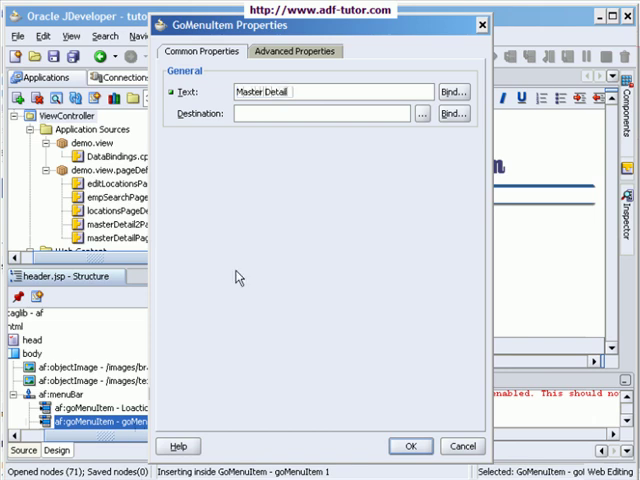
pyautogui.click(421, 113)
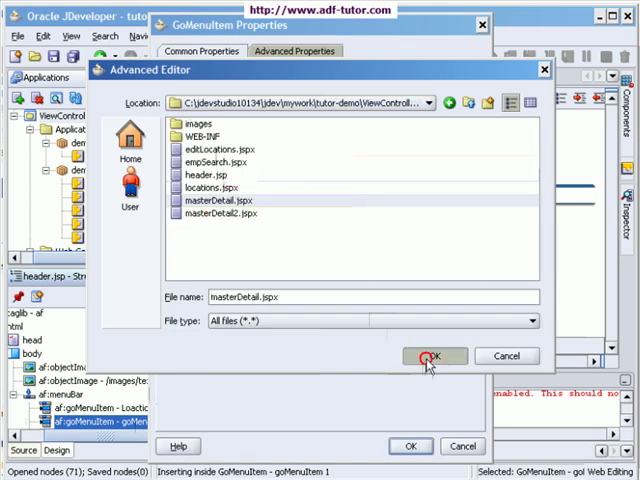
pyautogui.click(434, 356)
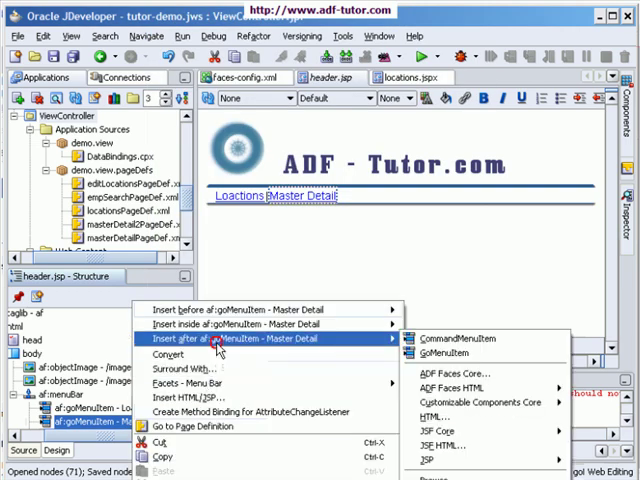
# - Add a 'Master Detail 2' go menu item pointing to masterDetail2.jspx after Master Detail
pyautogui.click(438, 353)
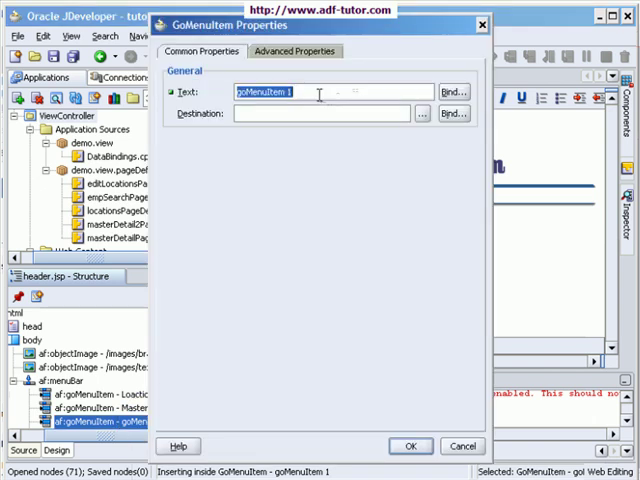
pyautogui.write('Master')
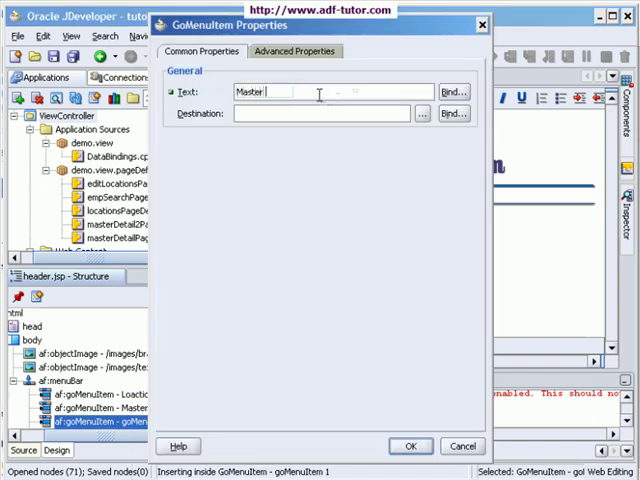
pyautogui.write('Detail 2')
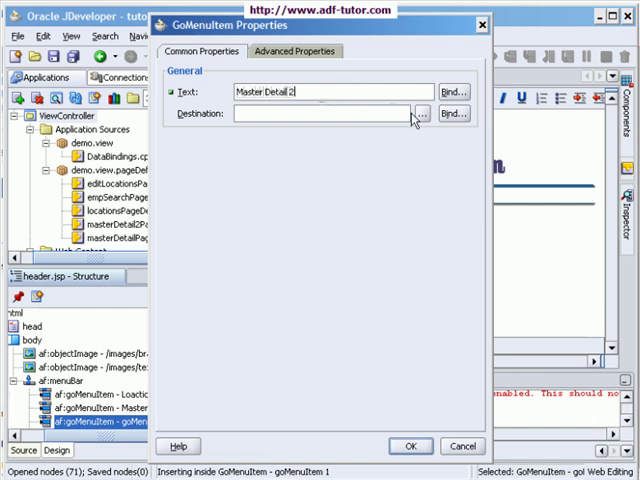
pyautogui.click(420, 114)
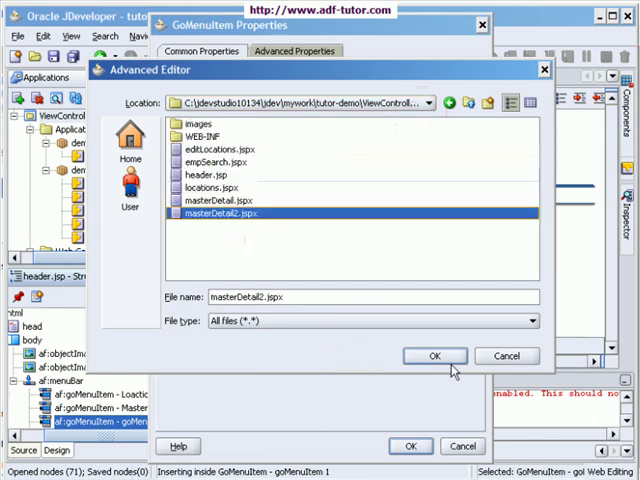
pyautogui.click(434, 355)
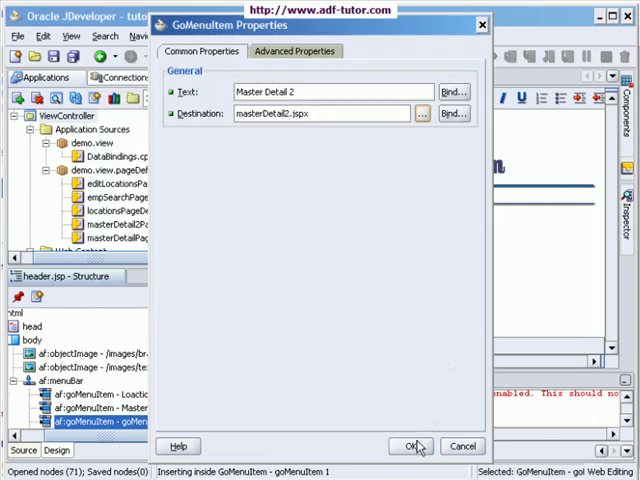
pyautogui.click(411, 446)
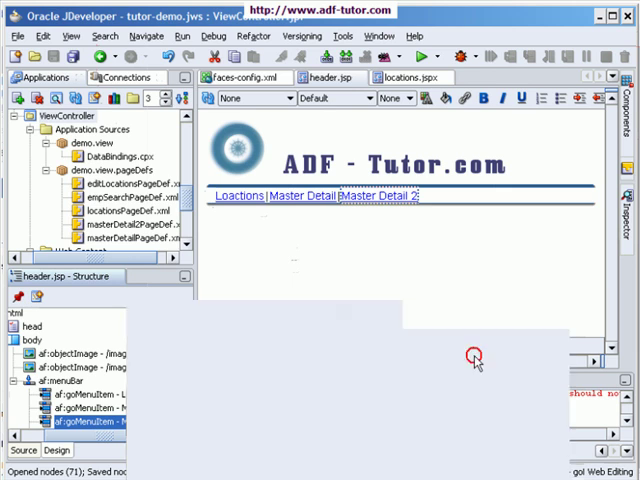
# - Add a fourth 'Search' go menu item with destination empSearch.jspx
pyautogui.click(112, 424)
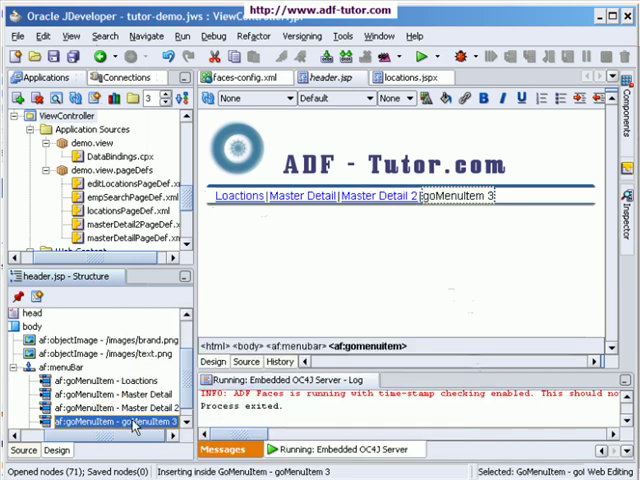
pyautogui.doubleClick(108, 423)
pyautogui.write('Search')
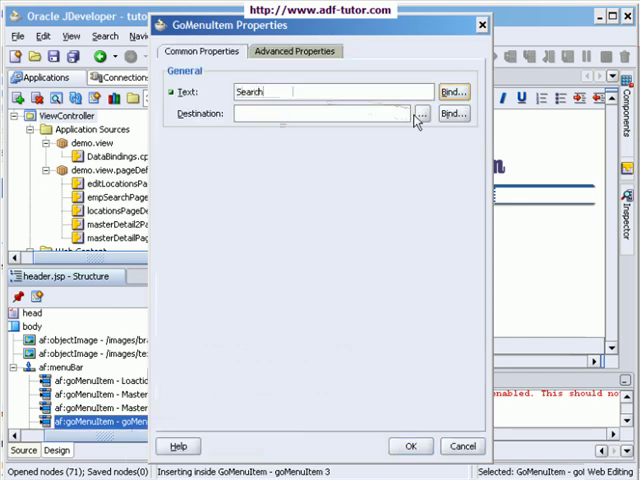
pyautogui.click(422, 114)
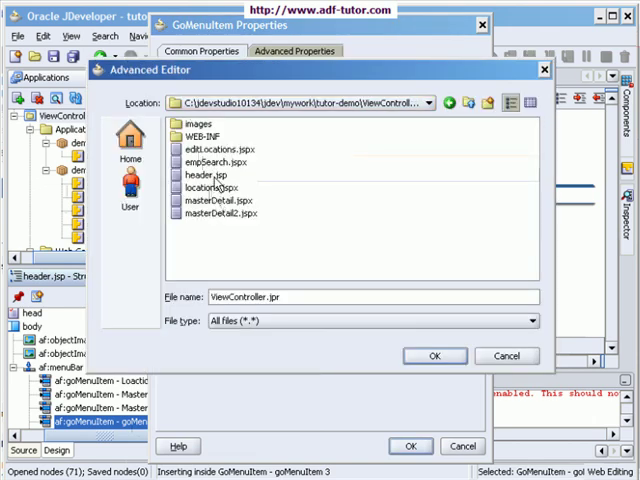
pyautogui.click(217, 161)
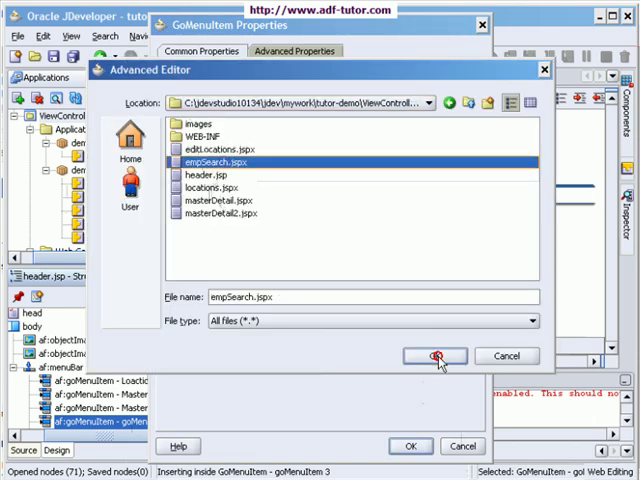
pyautogui.click(433, 356)
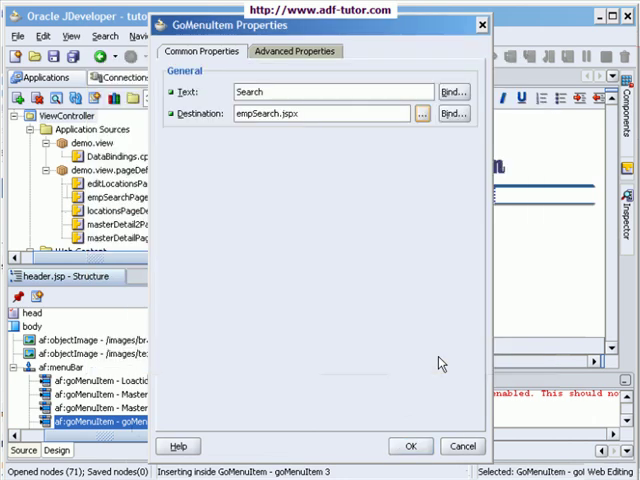
pyautogui.click(409, 446)
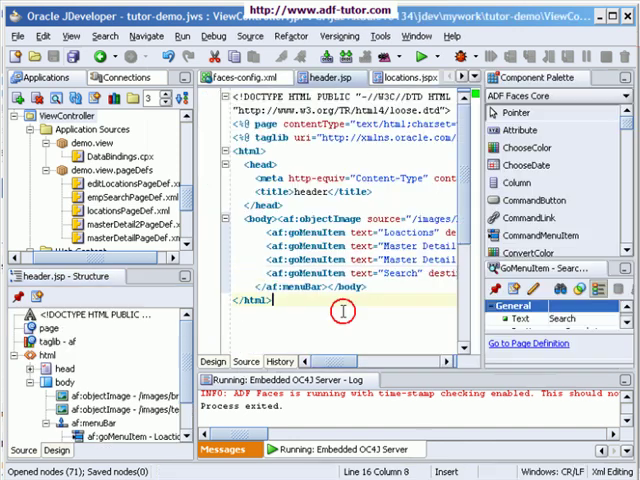
pyautogui.moveTo(487, 197)
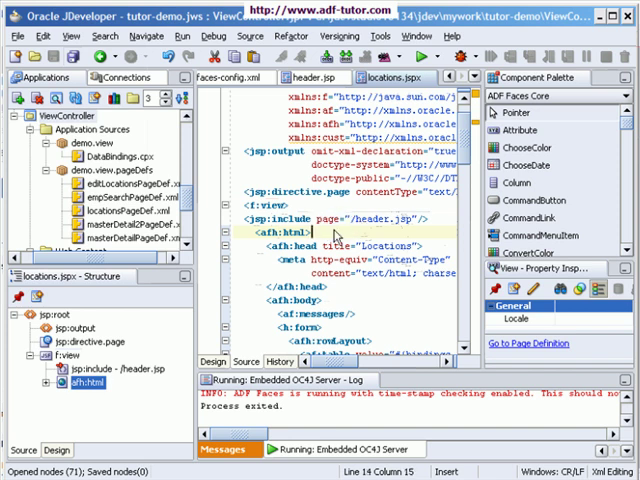
# - Run locations.jspx with <jsp:include page="/header.jsp"/> added after <f:view>
pyautogui.rightClick(310, 233)
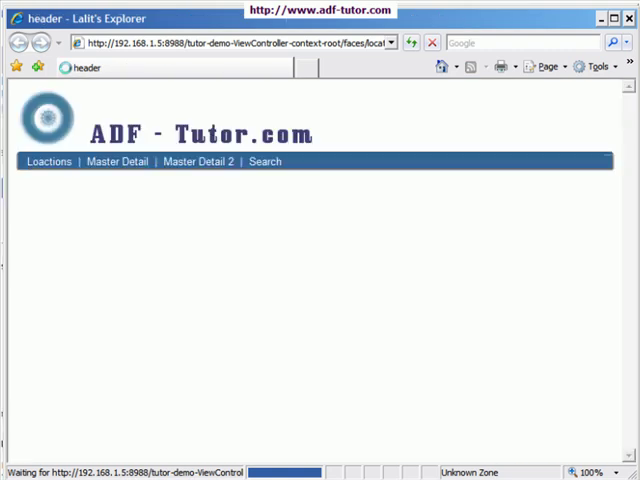
# - Check that locations.jspx loads with the ADF-Tutor logo and four-item menu above the table
pyautogui.click(49, 161)
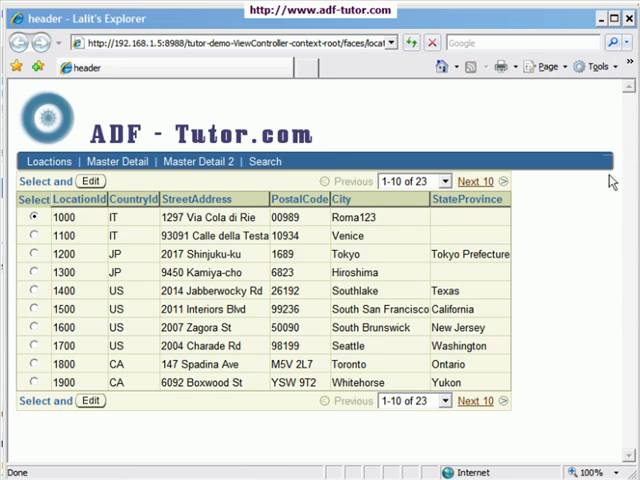
pyautogui.moveTo(611, 178)
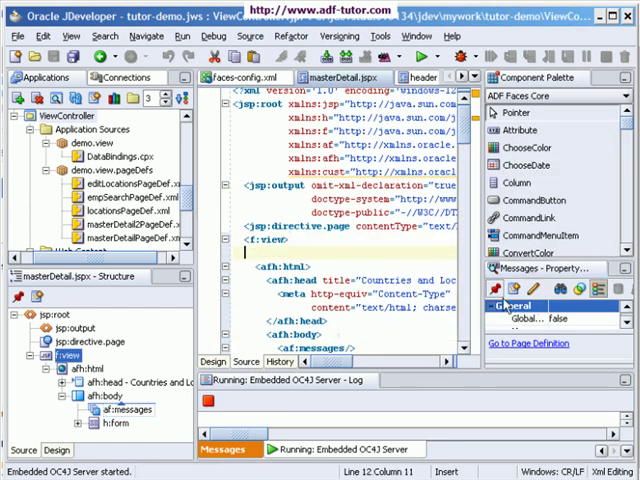
# - Add <jsp:include page="/header.jsp"/> to masterDetail.jspx and show editLocations.jspx source
pyautogui.write('<jsp:include page="/header.jsp"/>')
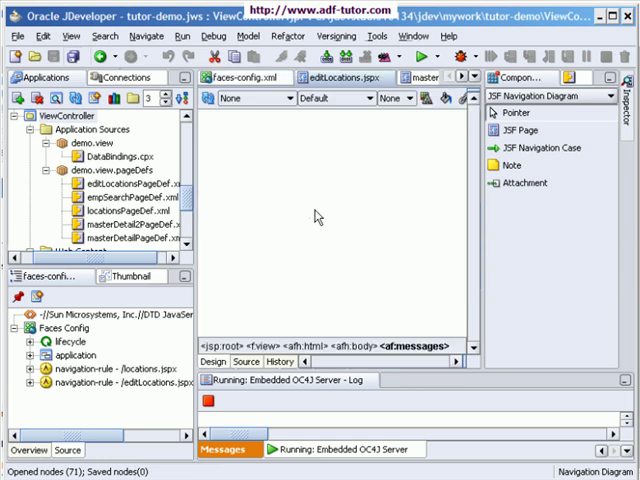
pyautogui.click(246, 362)
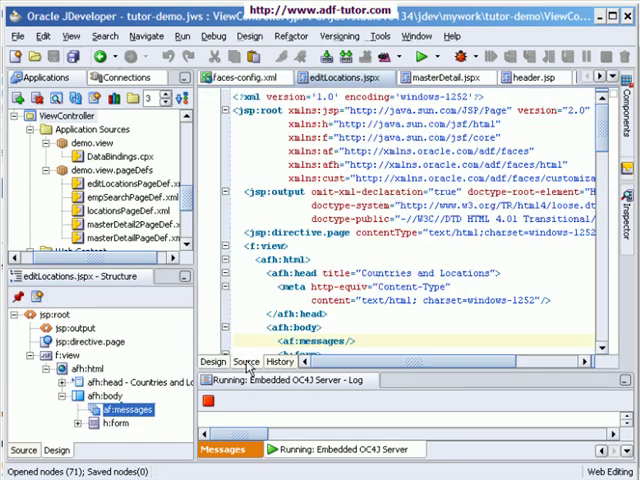